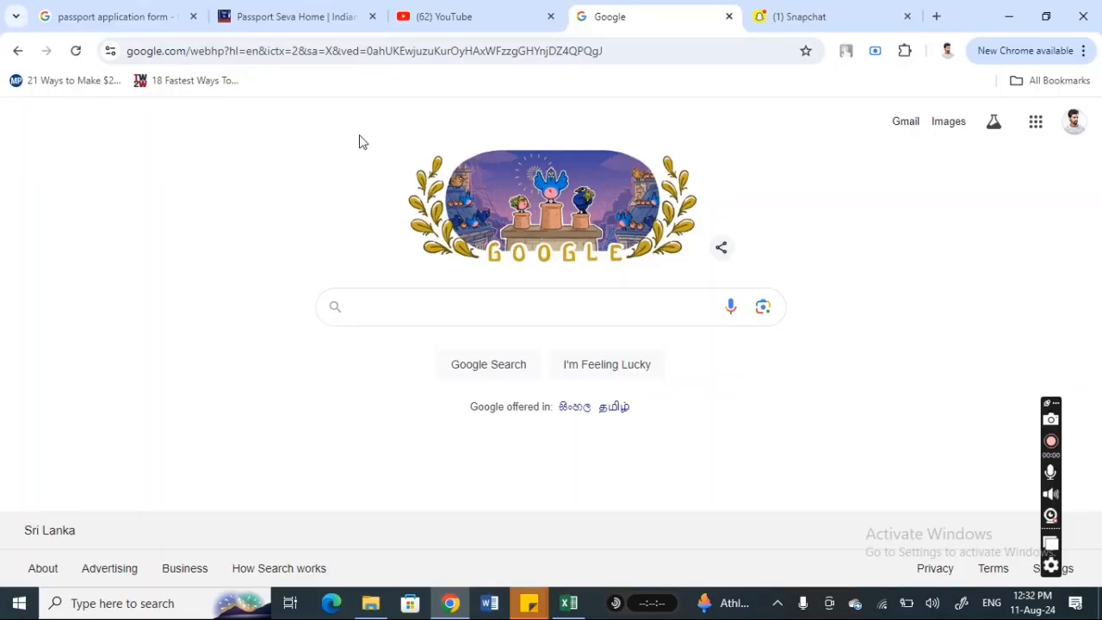
Switch to the open Snapchat Web tab and browse the chat list in the sidebar.
{"action": "left_click", "coordinate": [534, 307]}
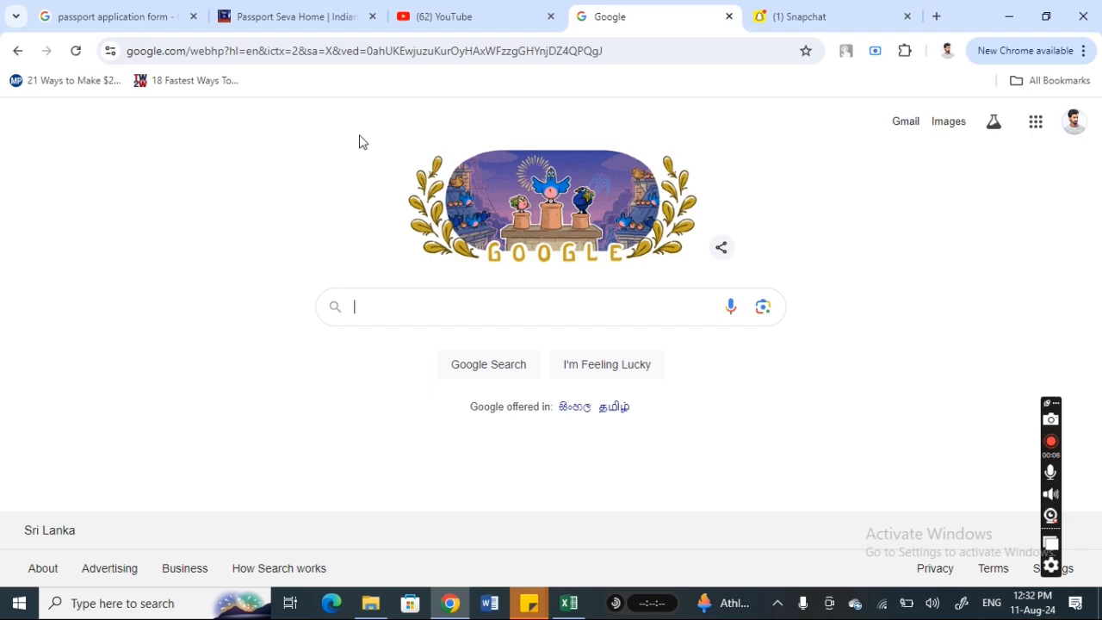
{"action": "mouse_move", "coordinate": [807, 17]}
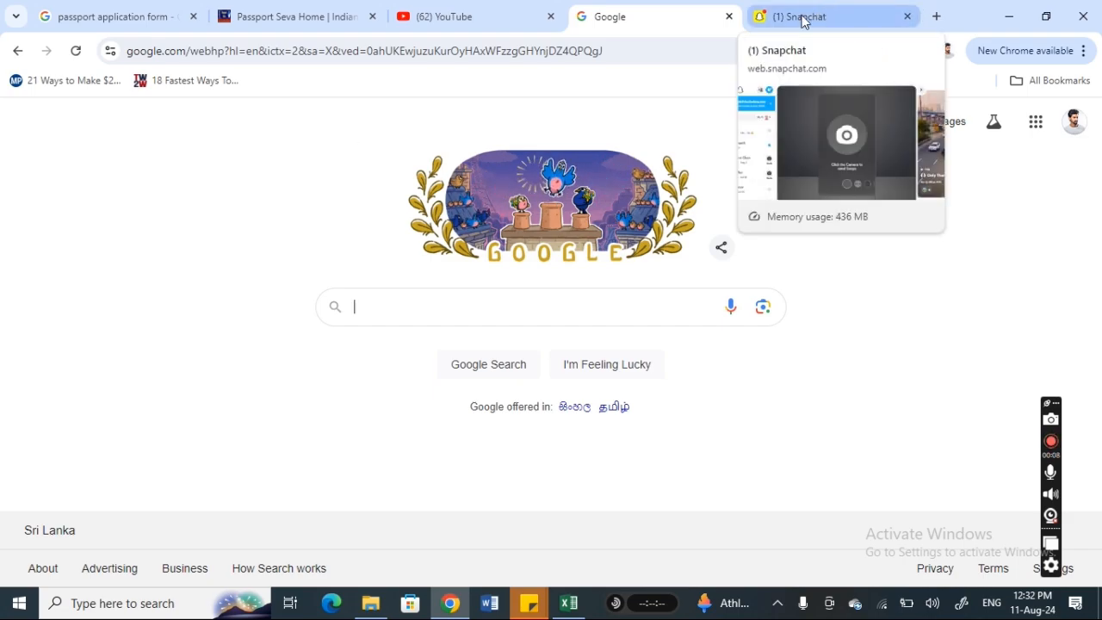
{"action": "left_click", "coordinate": [801, 16]}
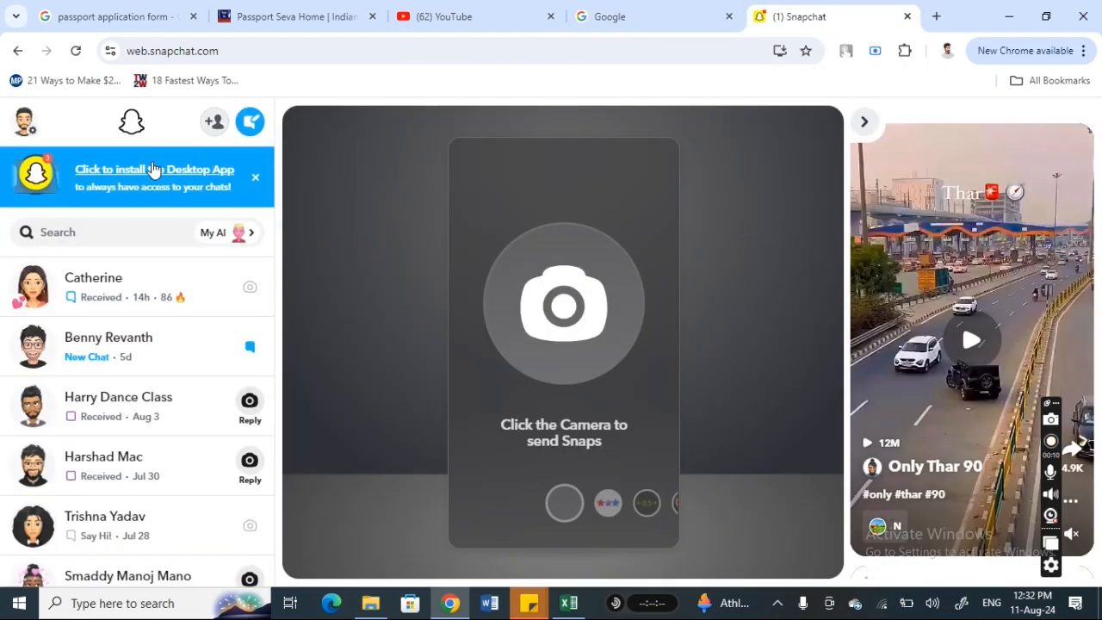
{"action": "mouse_move", "coordinate": [358, 238]}
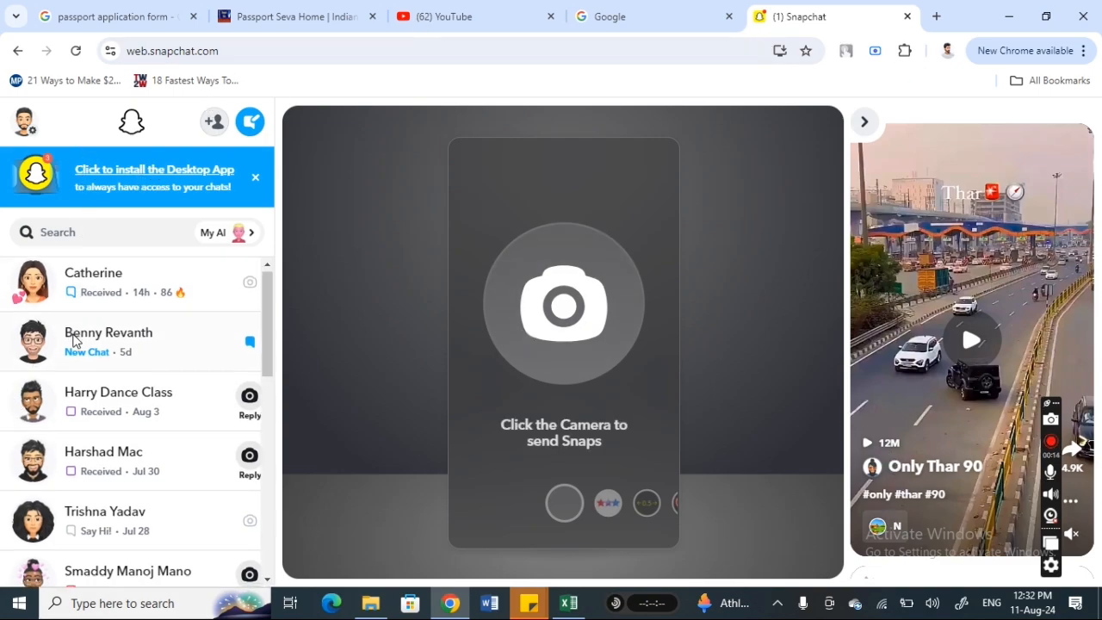
{"action": "scroll", "scroll_direction": "down", "scroll_amount": 3}
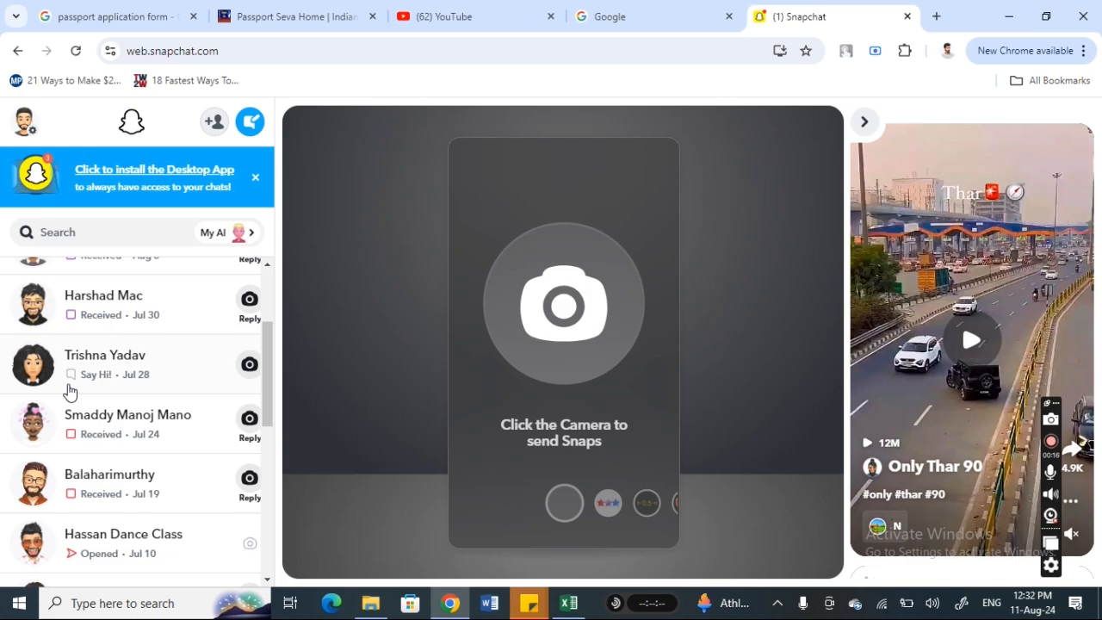
{"action": "mouse_move", "coordinate": [38, 113]}
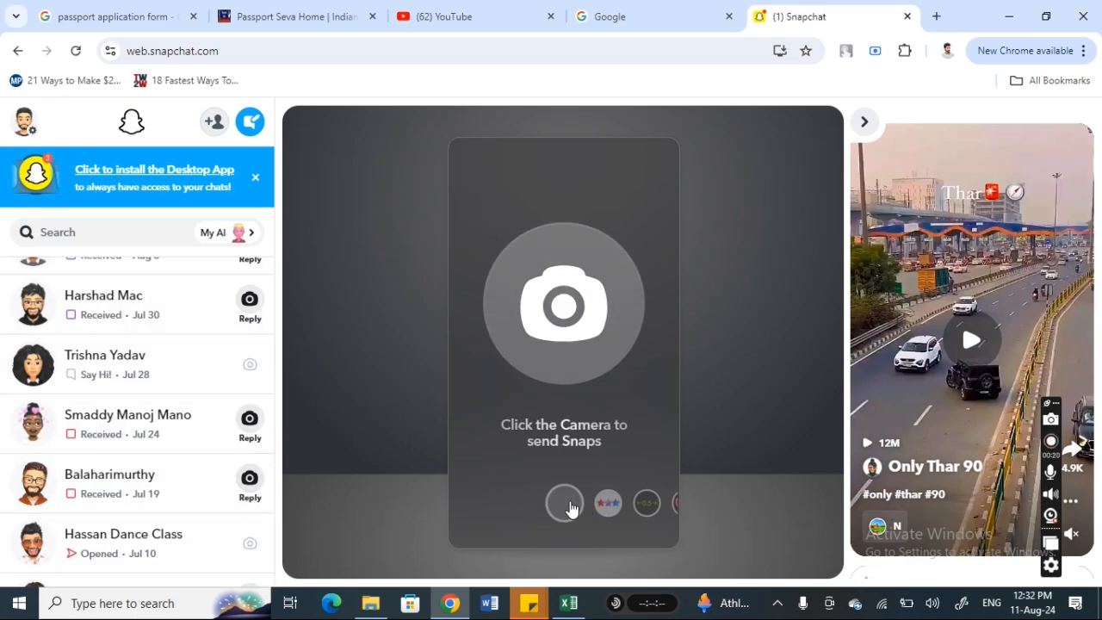
{"action": "scroll", "scroll_direction": "down", "scroll_amount": 3}
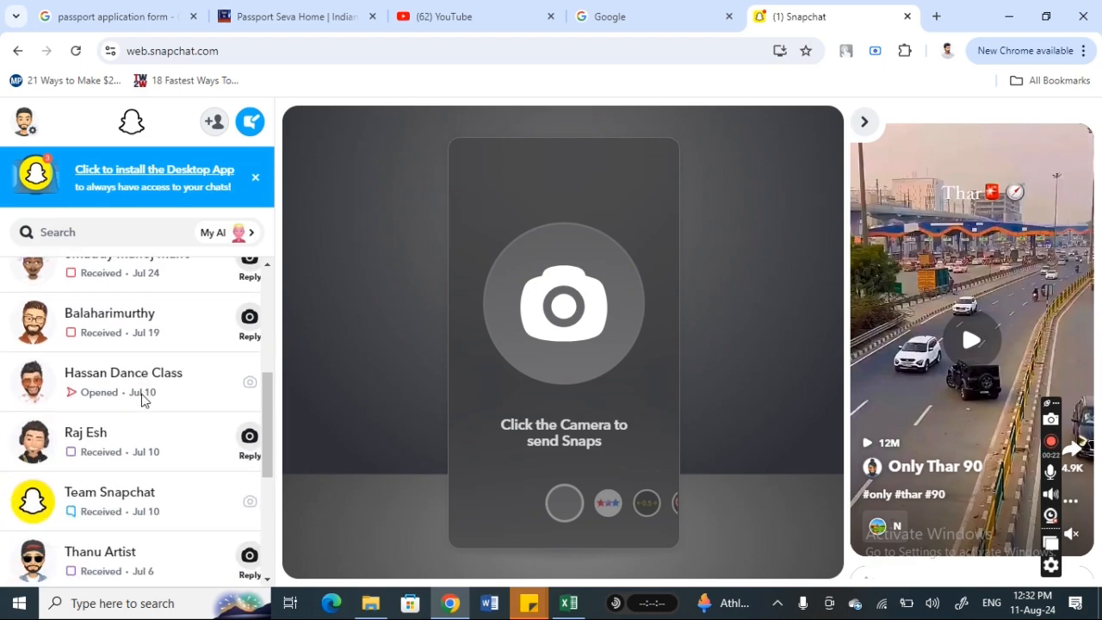
{"action": "mouse_move", "coordinate": [179, 369]}
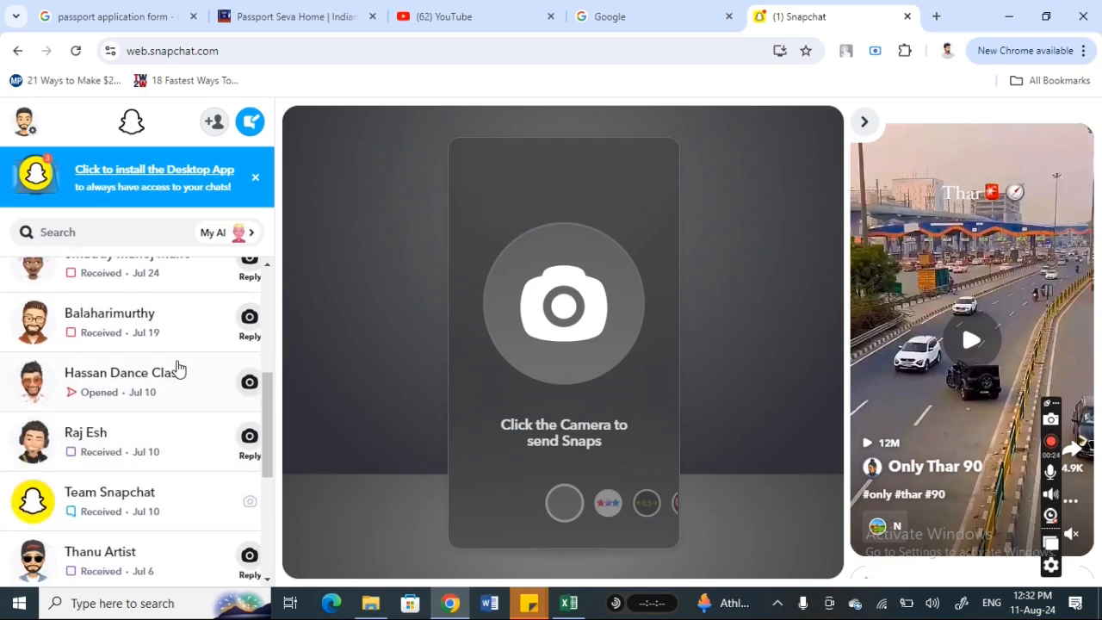
{"action": "scroll", "scroll_direction": "up", "scroll_amount": 3}
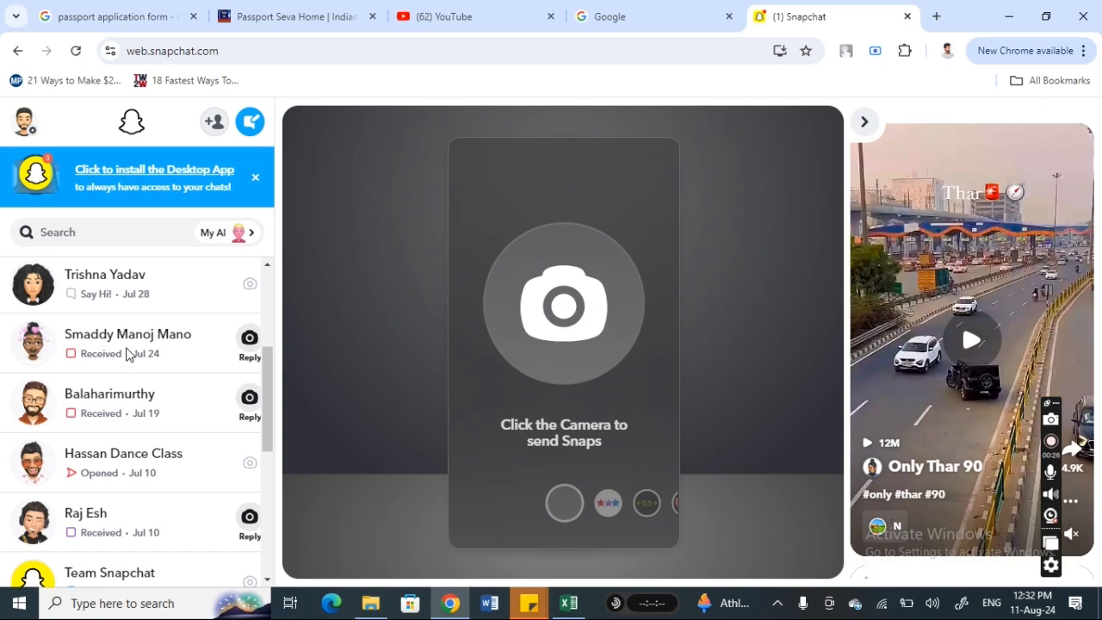
{"action": "mouse_move", "coordinate": [103, 293]}
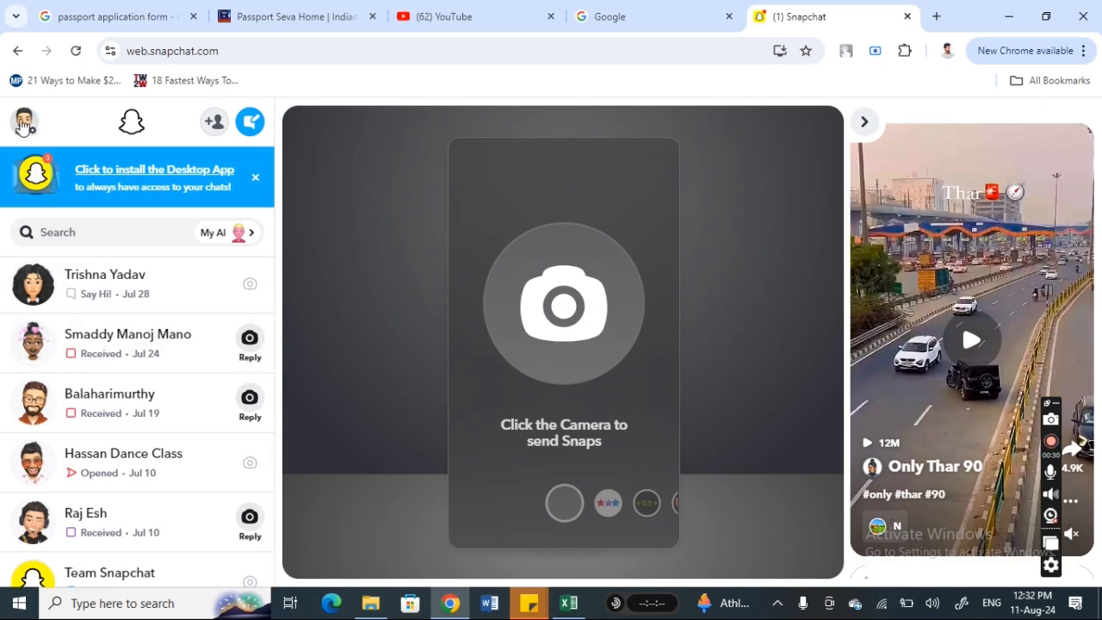
Go from the profile menu to Account Settings and review the account options.
{"action": "left_click", "coordinate": [24, 120]}
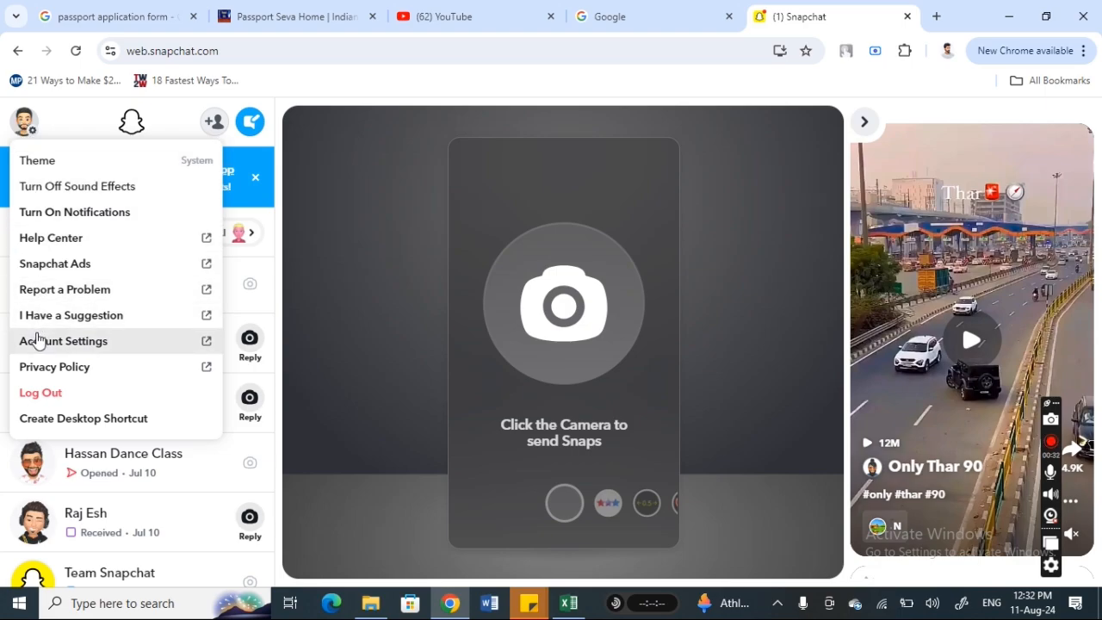
{"action": "left_click", "coordinate": [62, 341]}
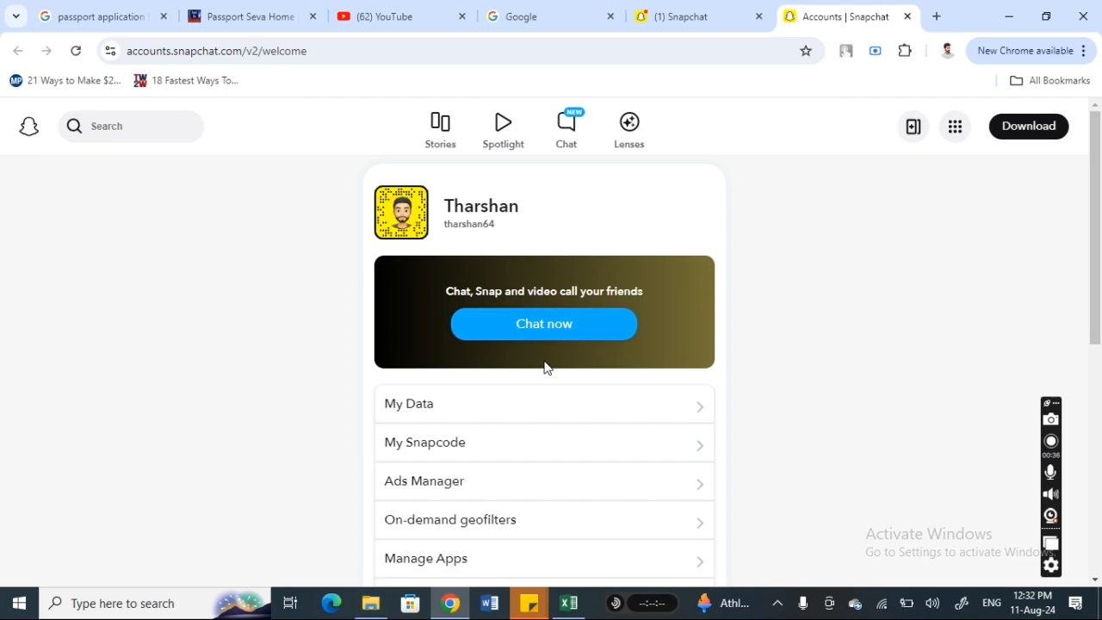
{"action": "scroll", "scroll_direction": "down", "scroll_amount": 3}
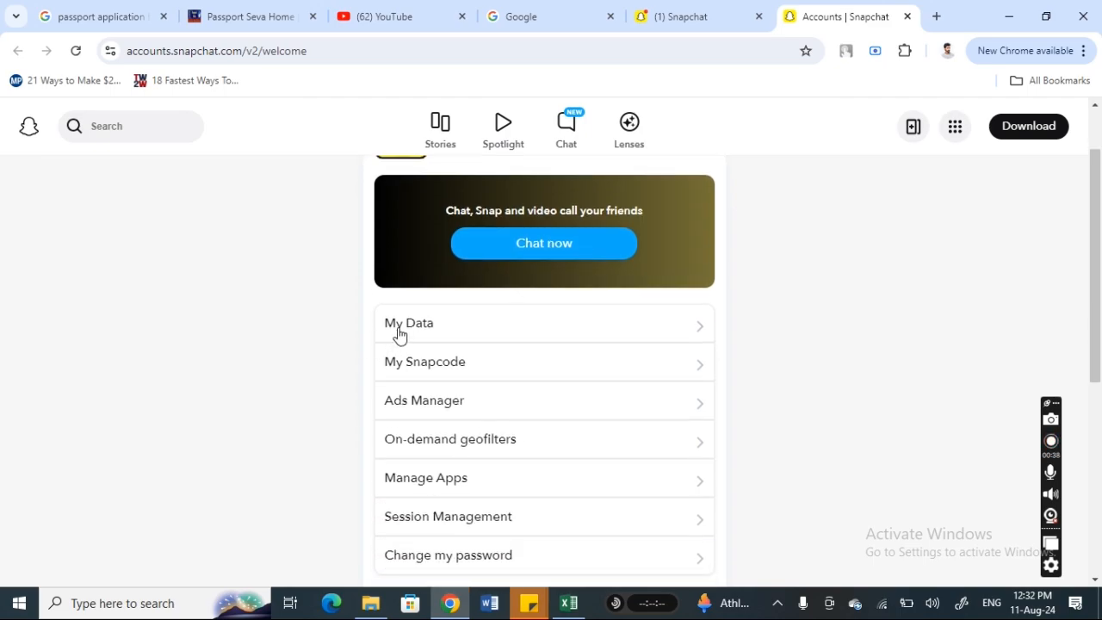
{"action": "mouse_move", "coordinate": [412, 328]}
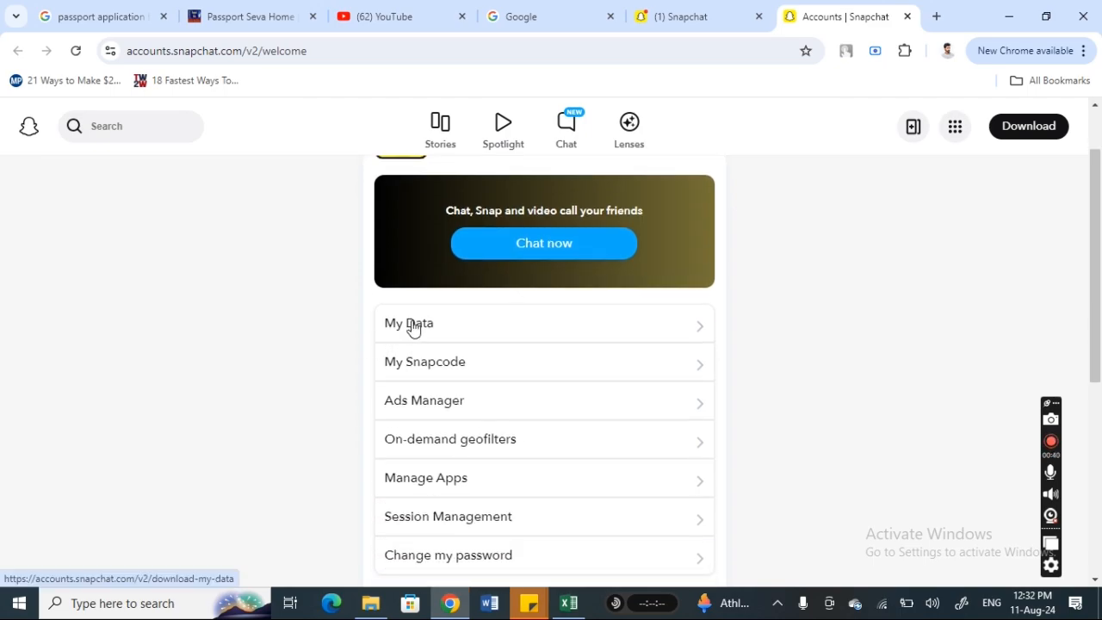
Go to Download My Data and bring the eight data categories into view.
{"action": "left_click", "coordinate": [410, 323]}
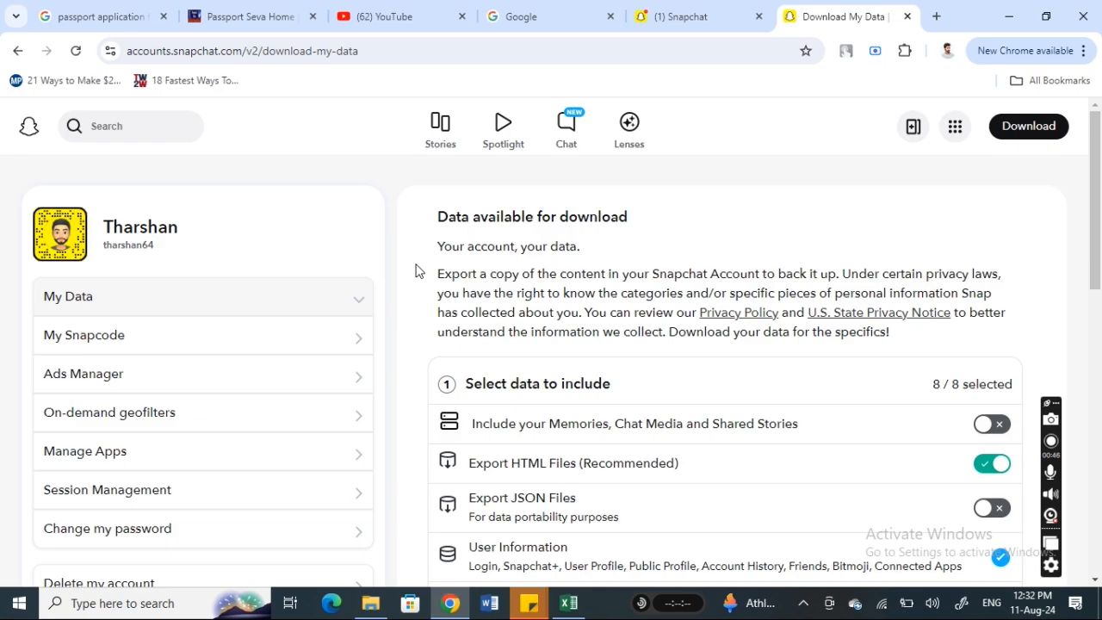
{"action": "scroll", "scroll_direction": "up", "scroll_amount": 3}
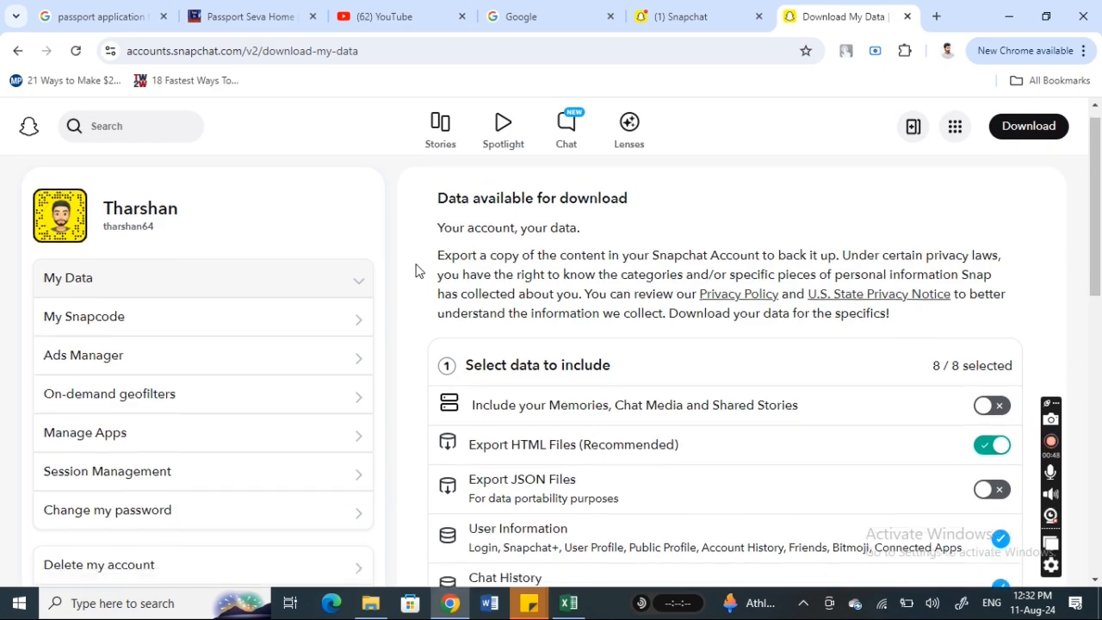
{"action": "scroll", "scroll_direction": "down", "scroll_amount": 3}
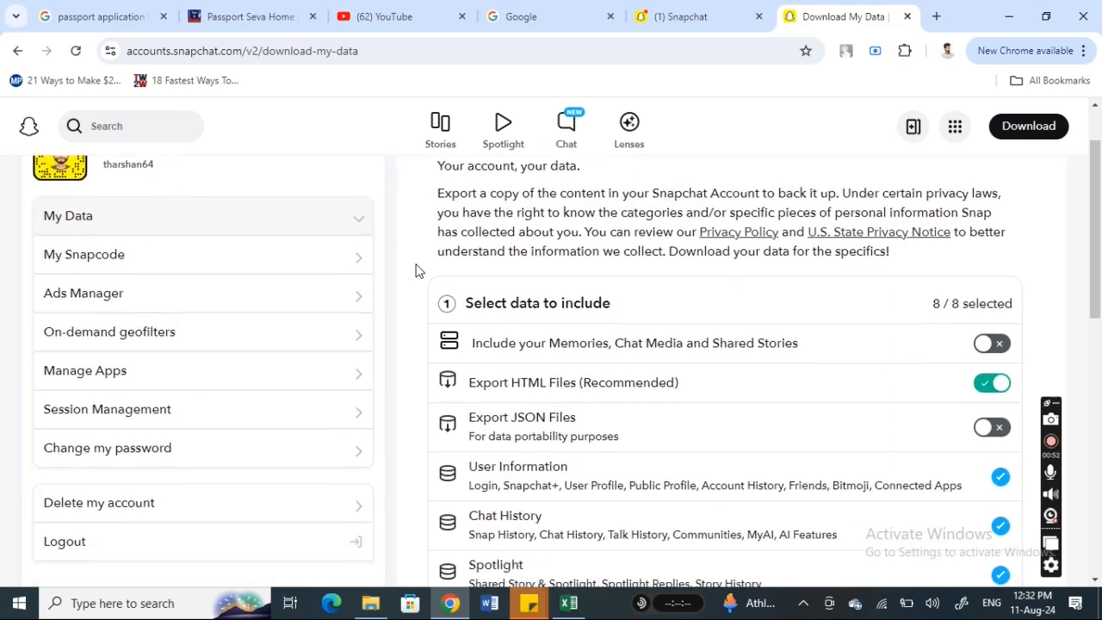
{"action": "scroll", "scroll_direction": "down", "scroll_amount": 3}
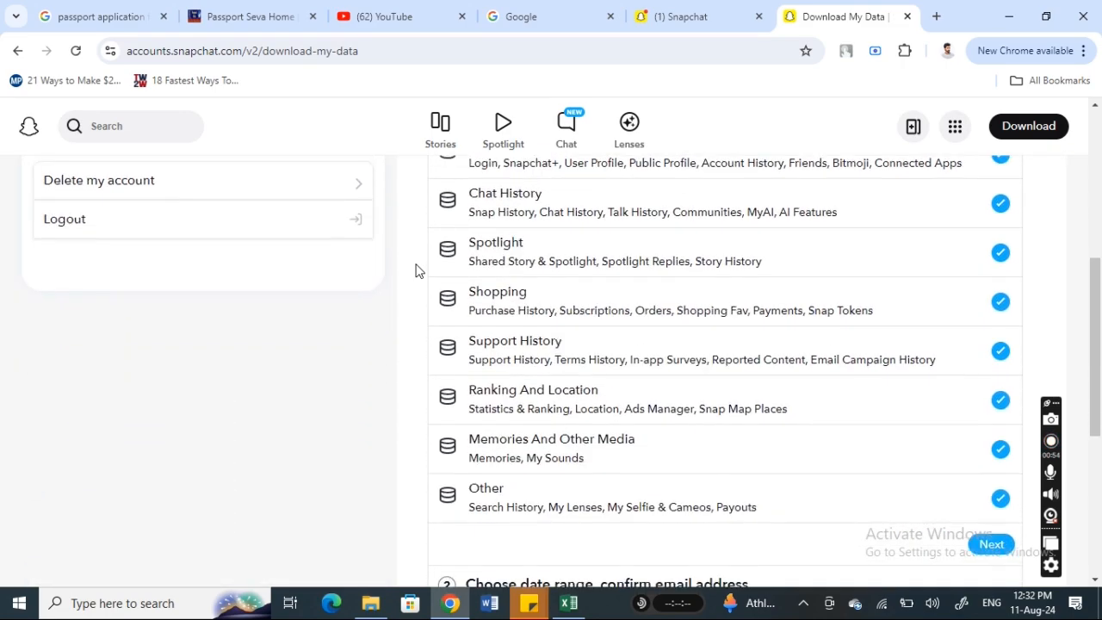
{"action": "scroll", "scroll_direction": "down", "scroll_amount": 3}
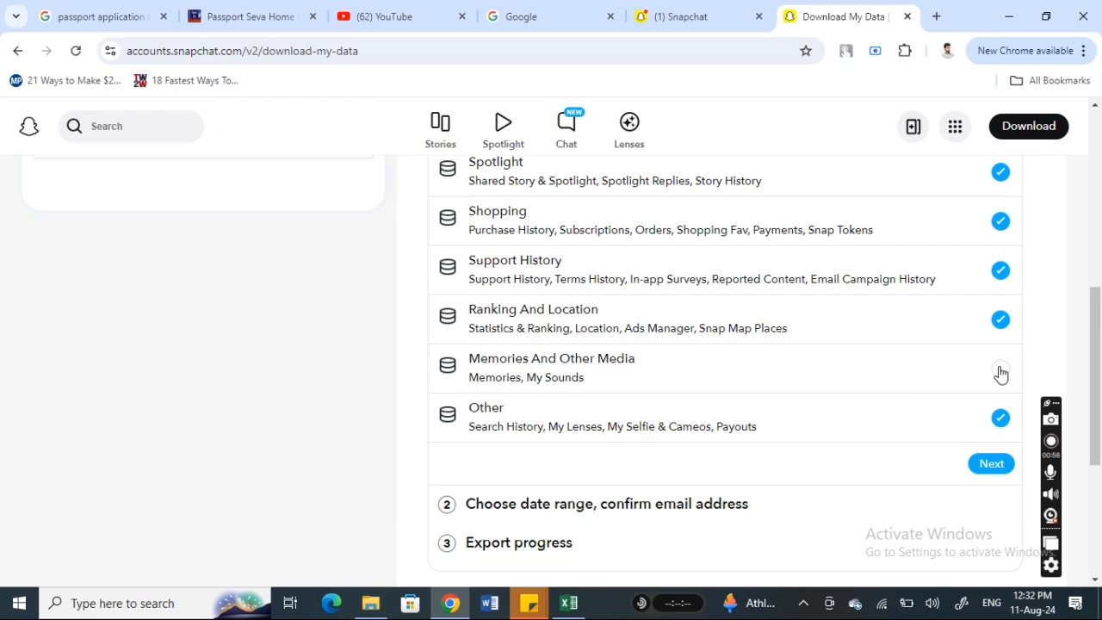
Keep Memories And Other Media as the only category selected for export.
{"action": "left_click", "coordinate": [1001, 369]}
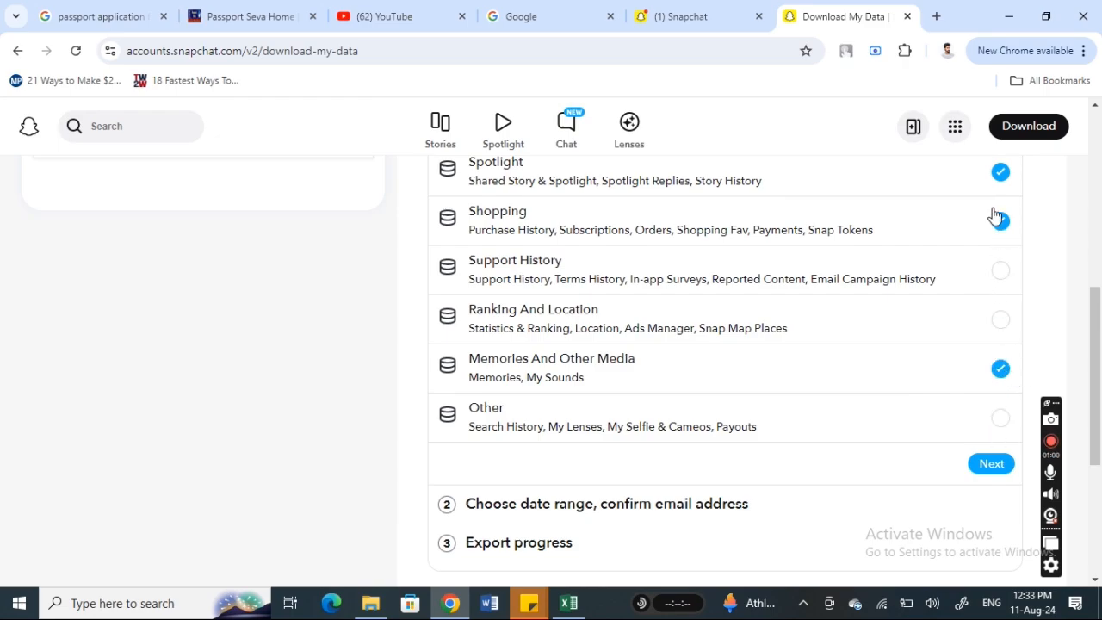
{"action": "scroll", "scroll_direction": "up", "scroll_amount": 3}
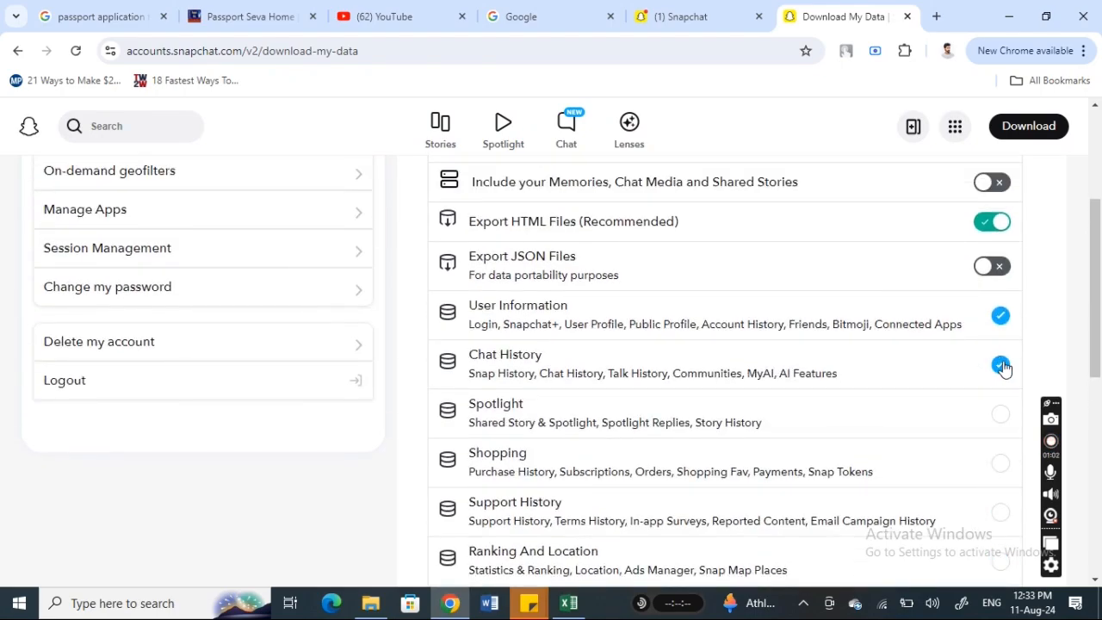
{"action": "scroll", "scroll_direction": "down", "scroll_amount": 3}
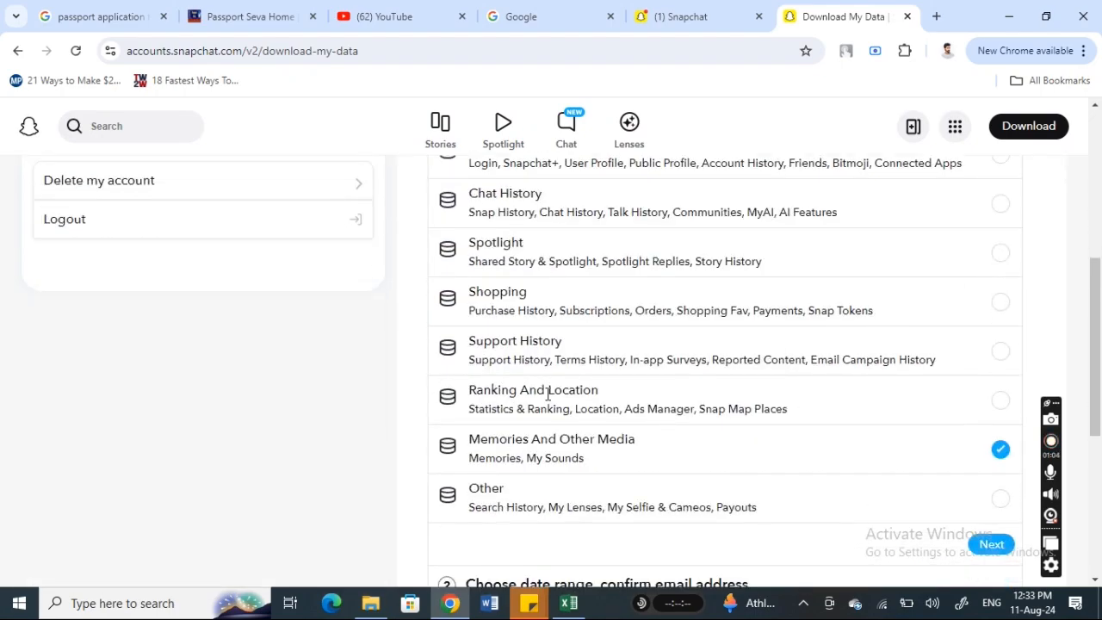
{"action": "scroll", "scroll_direction": "down", "scroll_amount": 3}
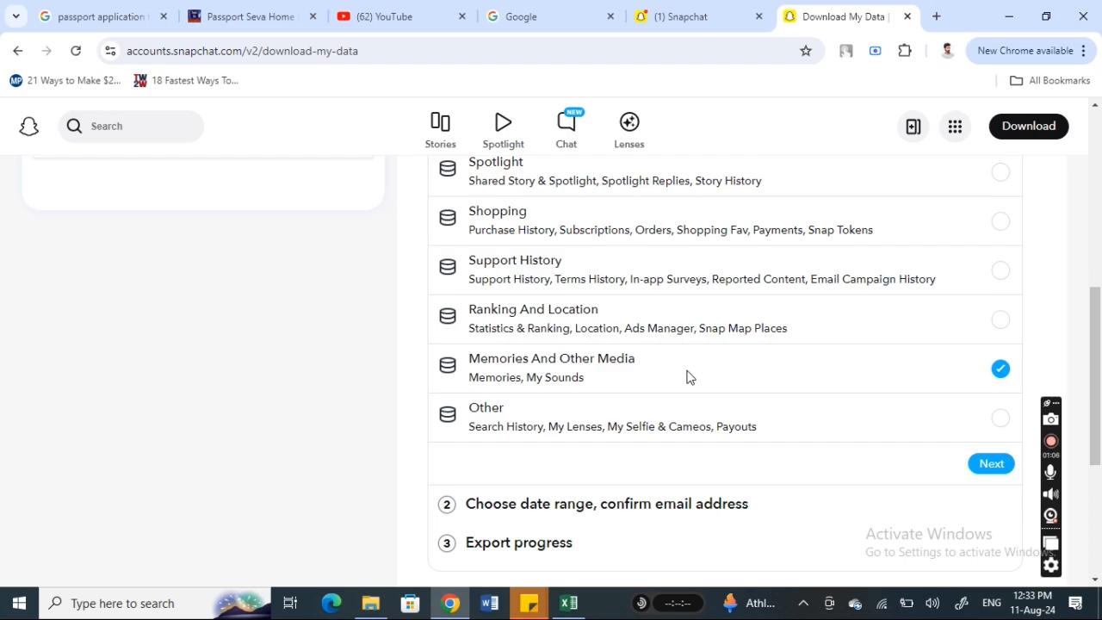
Proceed with Next to the date range step with 1 of 8 categories selected.
{"action": "left_click", "coordinate": [990, 464]}
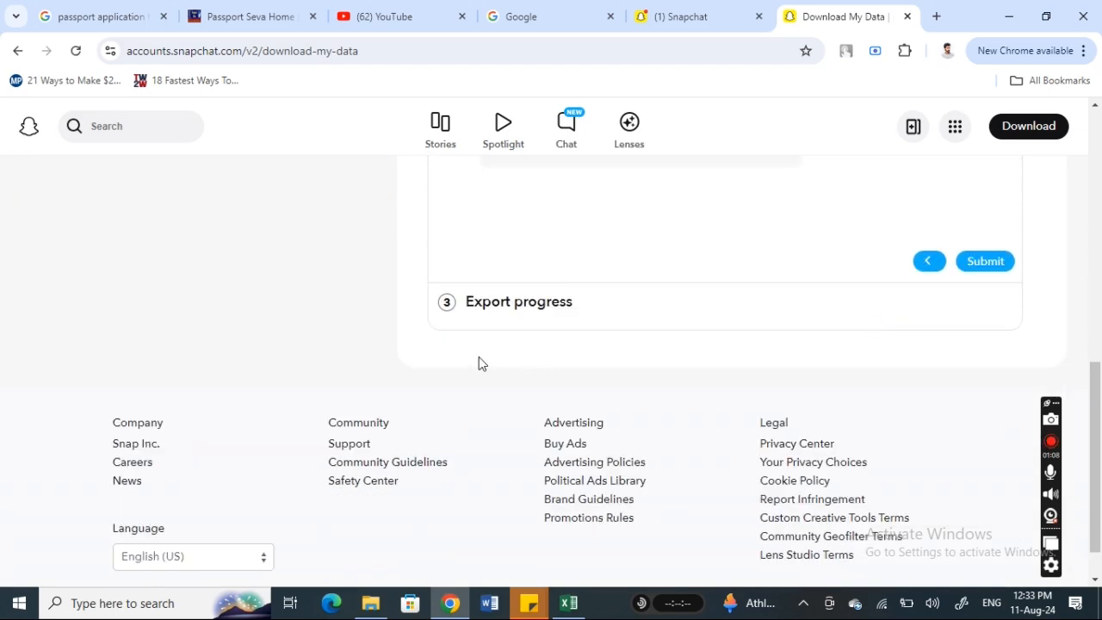
{"action": "scroll", "scroll_direction": "up", "scroll_amount": 3}
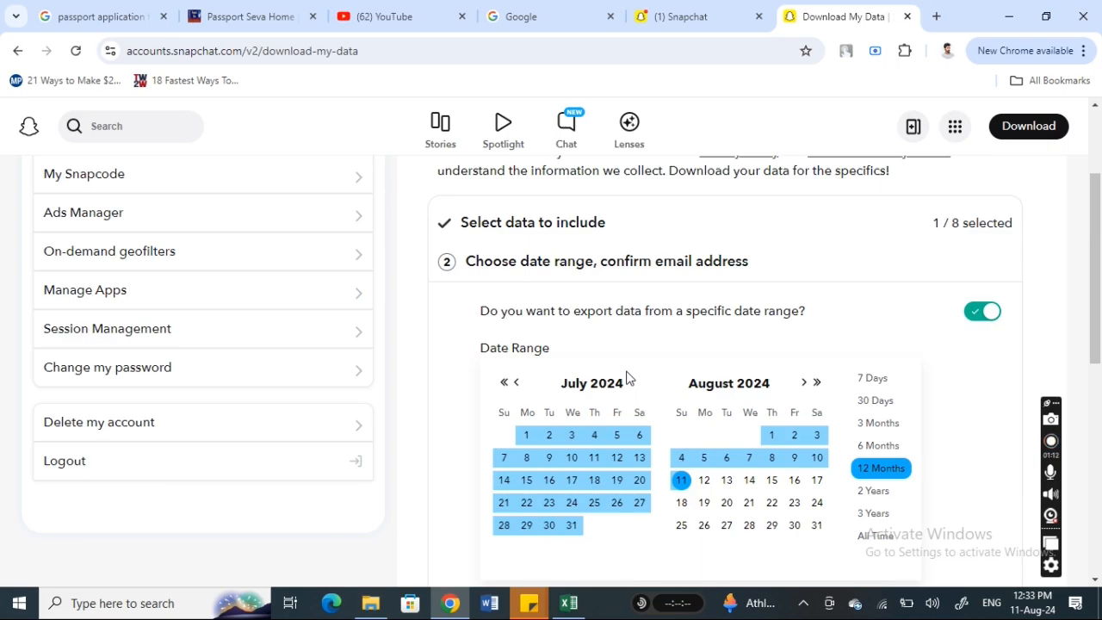
{"action": "mouse_move", "coordinate": [651, 424]}
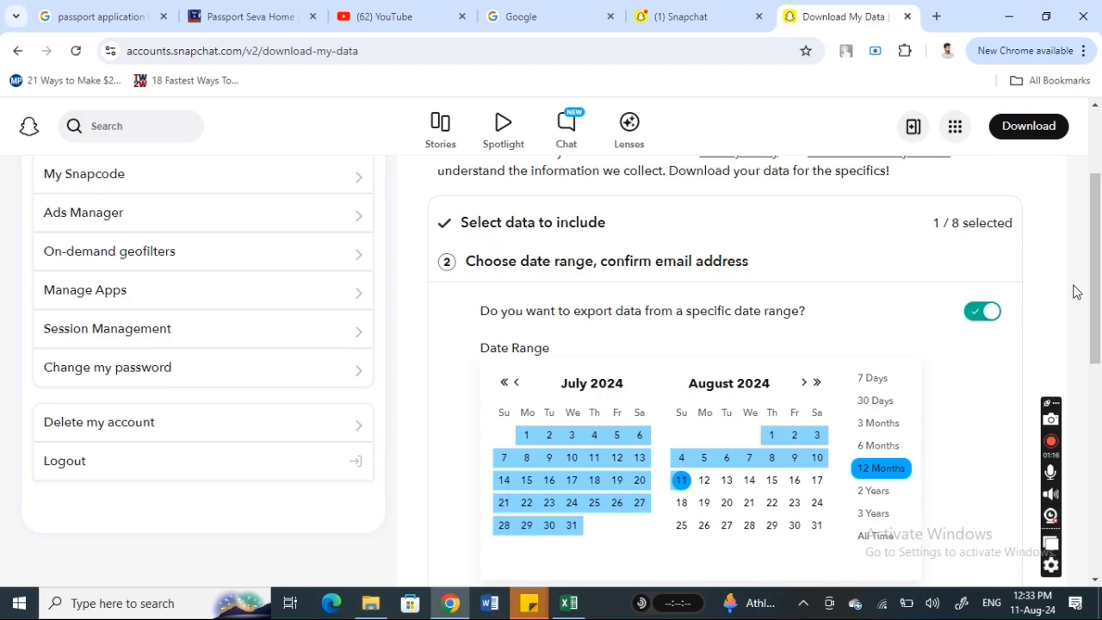
{"action": "scroll", "scroll_direction": "down", "scroll_amount": 3}
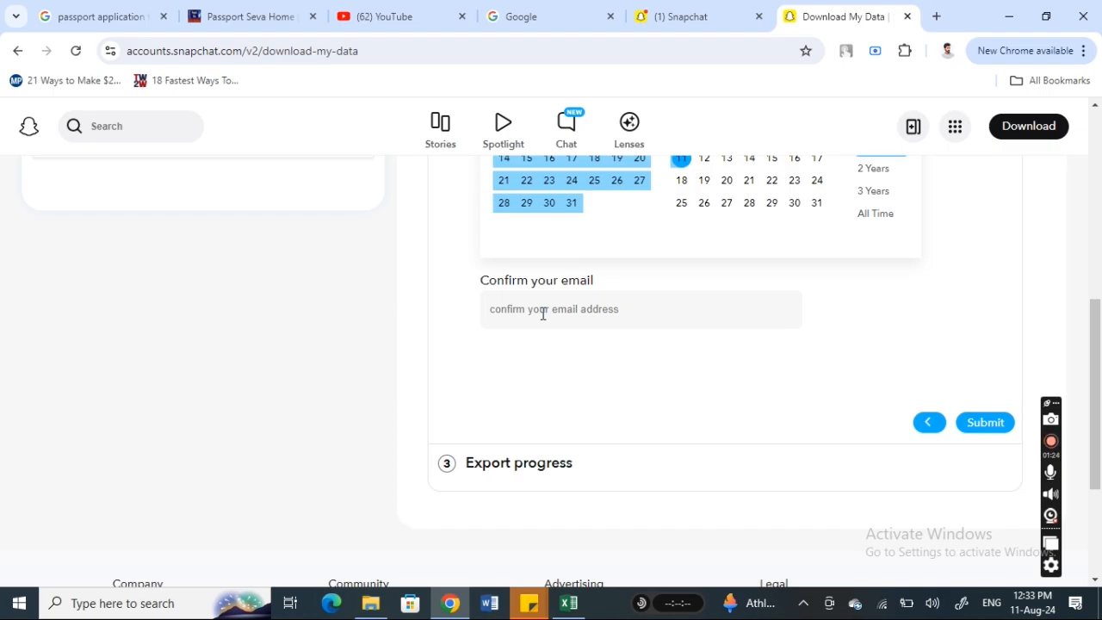
Start the Confirm your email field and review the date range calendar.
{"action": "left_click", "coordinate": [985, 423]}
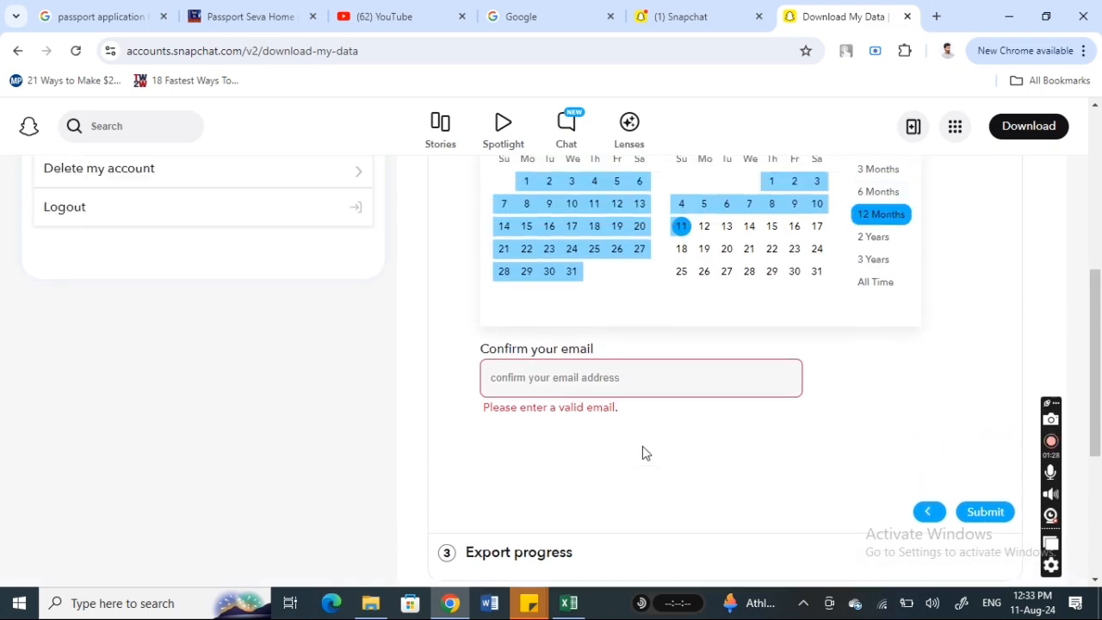
{"action": "scroll", "scroll_direction": "up", "scroll_amount": 3}
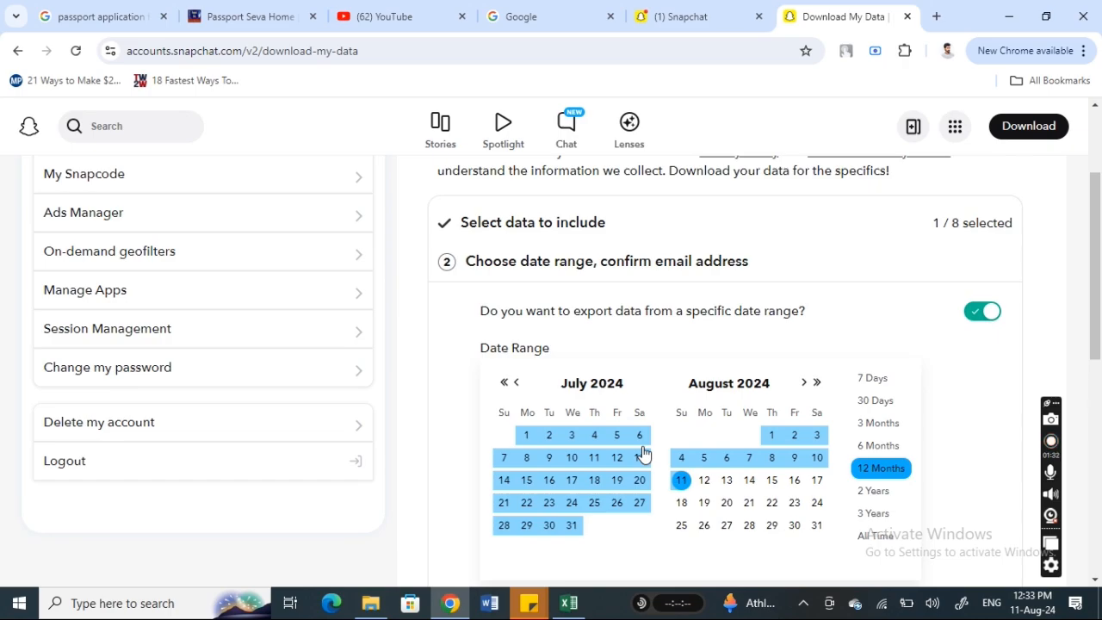
{"action": "mouse_move", "coordinate": [672, 416]}
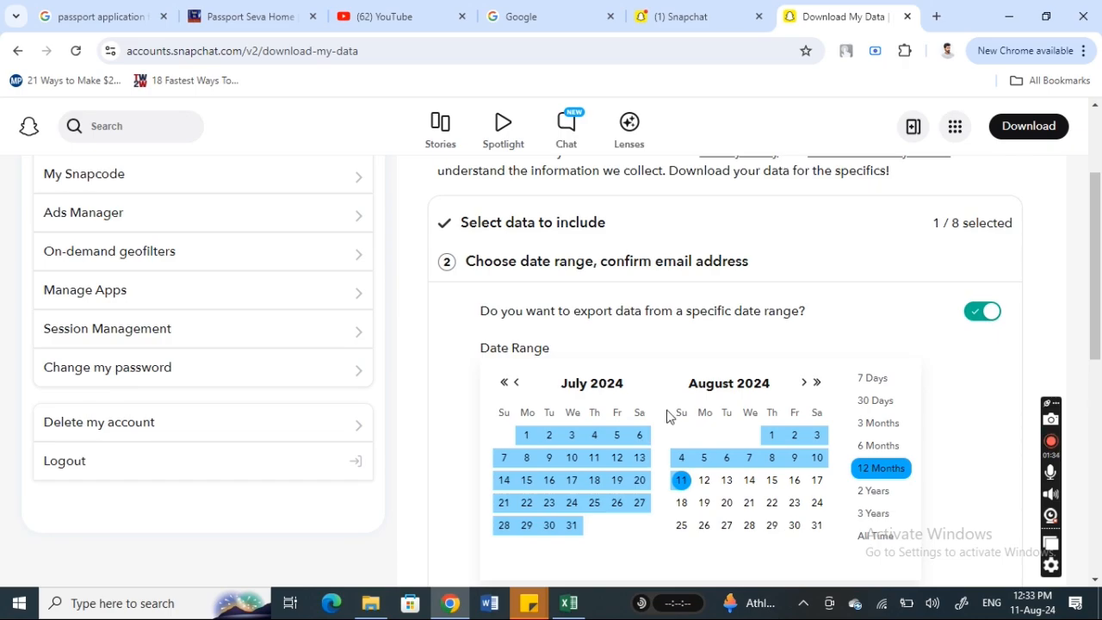
{"action": "scroll", "scroll_direction": "up", "scroll_amount": 3}
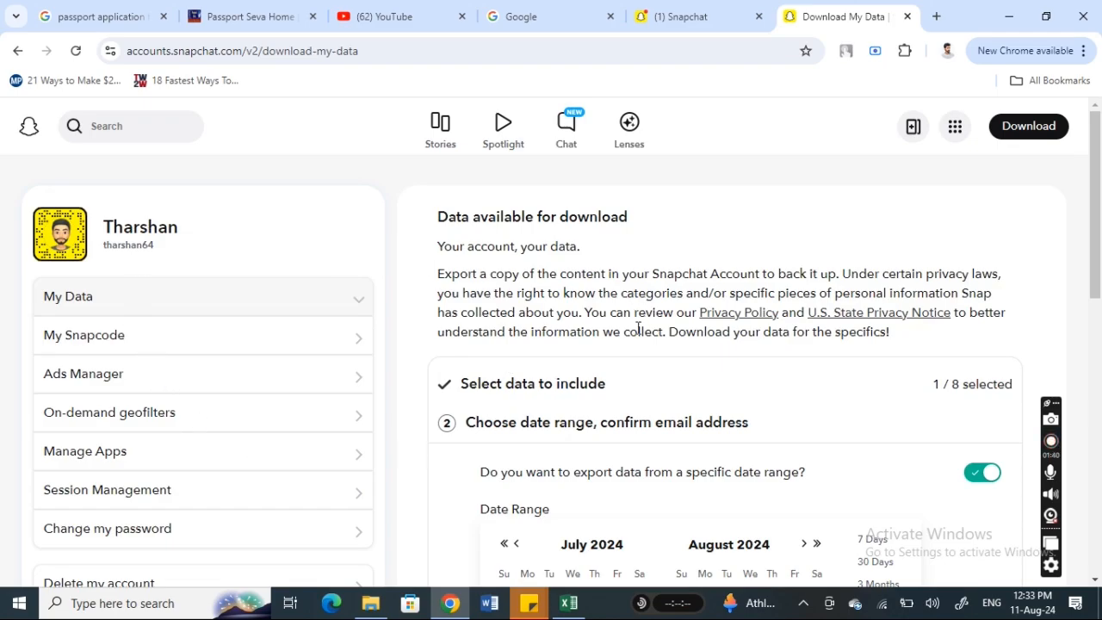
{"action": "mouse_move", "coordinate": [771, 203]}
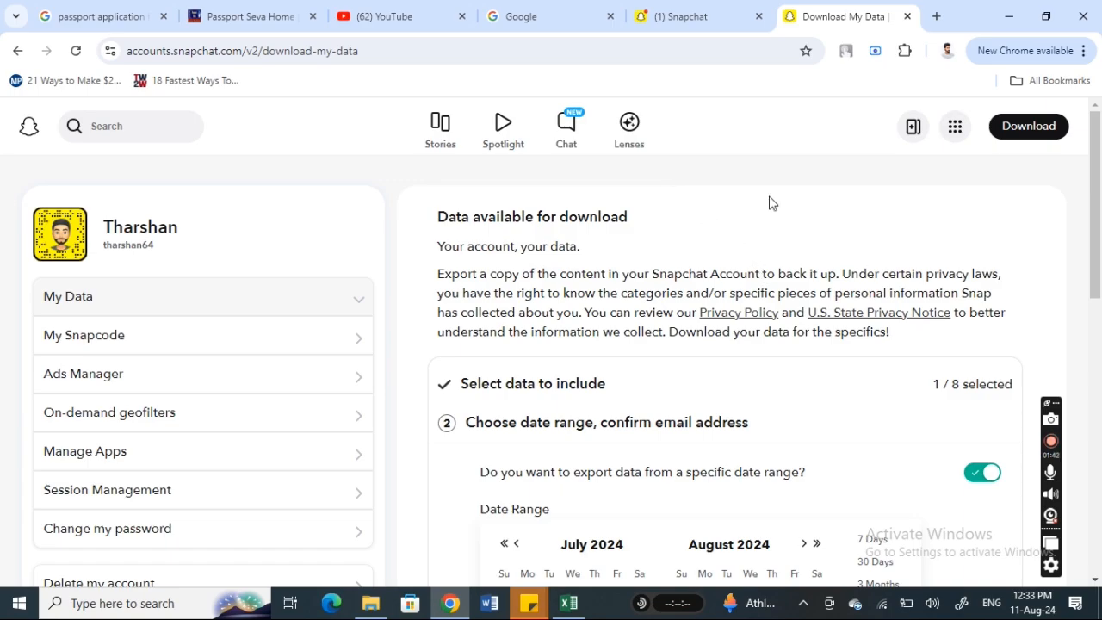